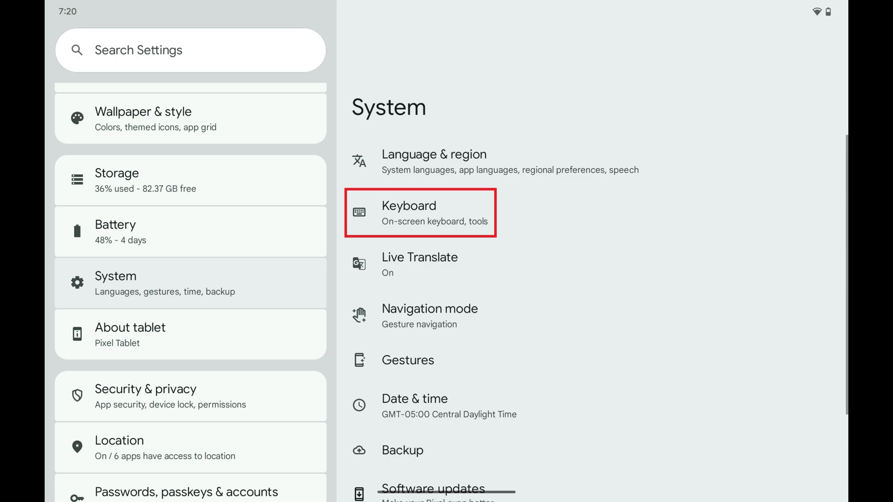
Step: Navigate from System settings through Keyboard to the On-screen keyboard list
{"action": "left_click", "coordinate": [420, 212]}
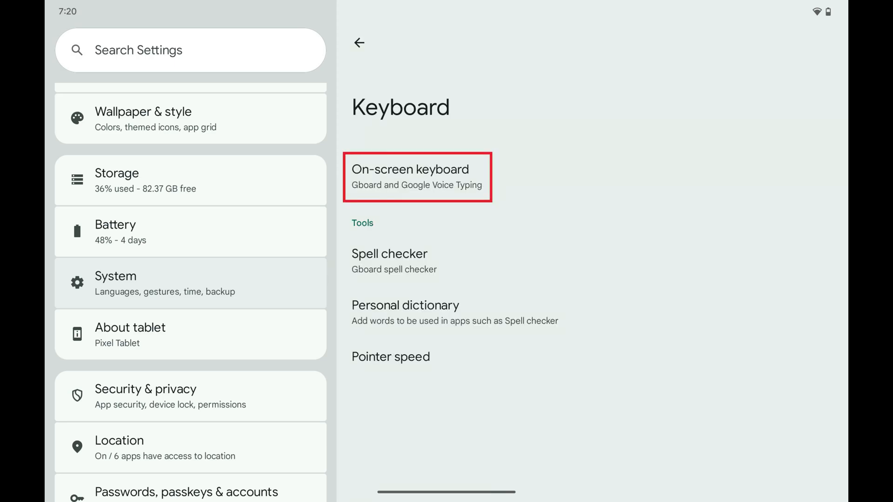
{"action": "left_click", "coordinate": [417, 177]}
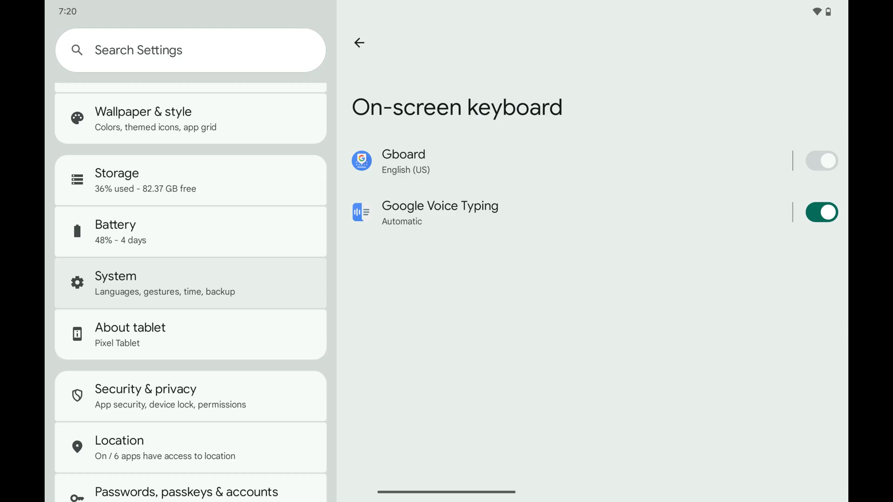
Step: Enter Gboard's settings and head toward its Text correction options
{"action": "left_click", "coordinate": [403, 161]}
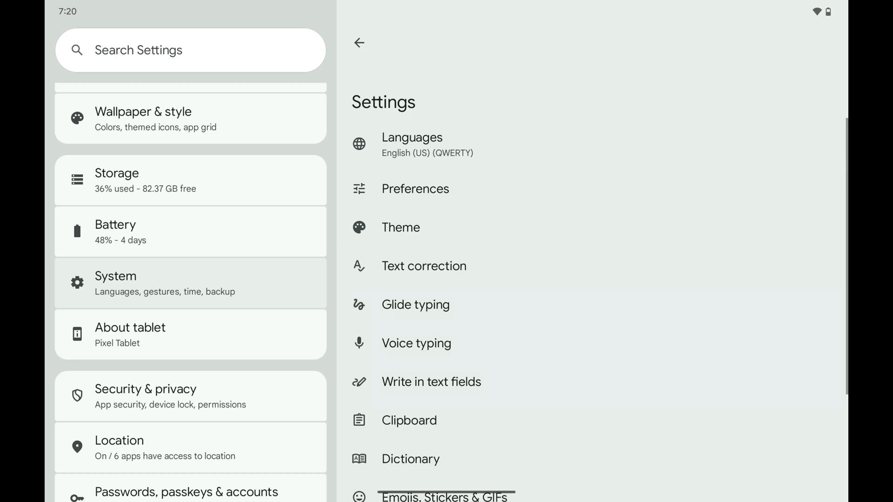
{"action": "left_click", "coordinate": [424, 265]}
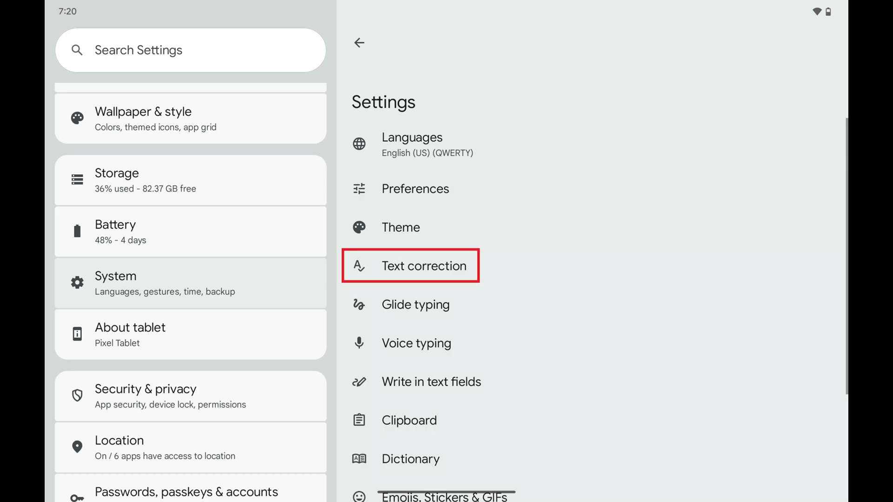
Step: On Gboard's Text correction page, switch Auto-capitalization off
{"action": "left_click", "coordinate": [425, 266]}
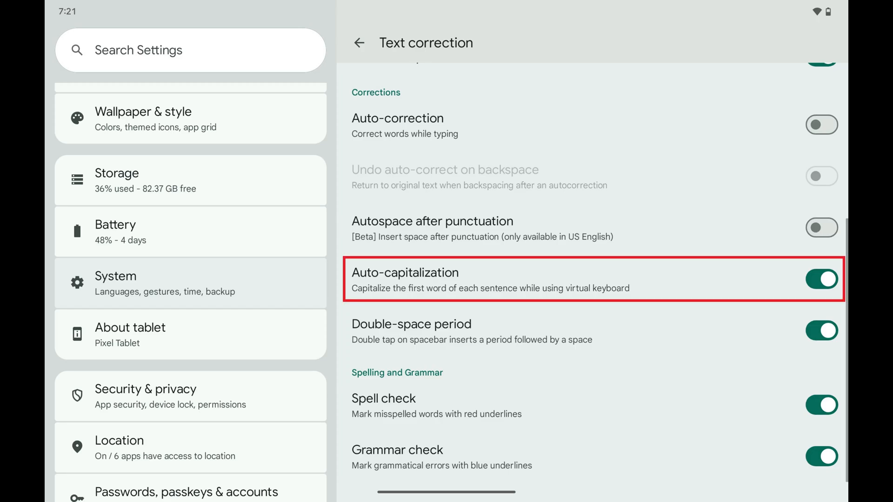
{"action": "left_click", "coordinate": [822, 279]}
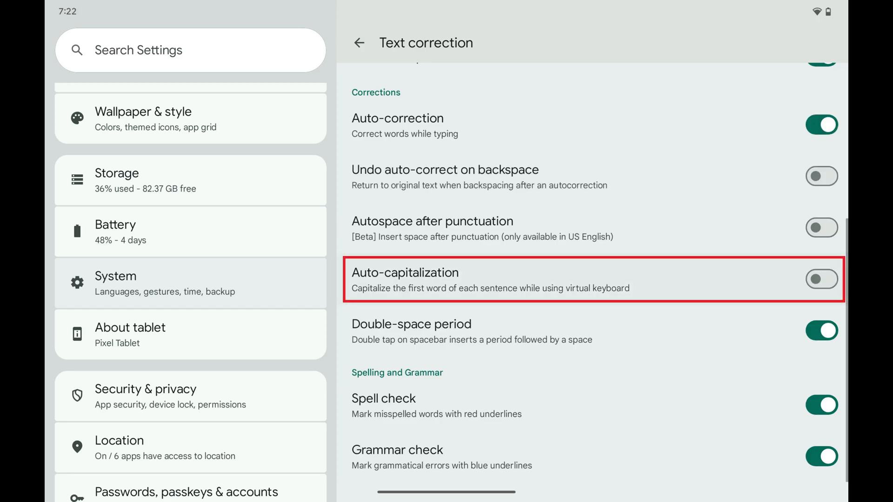